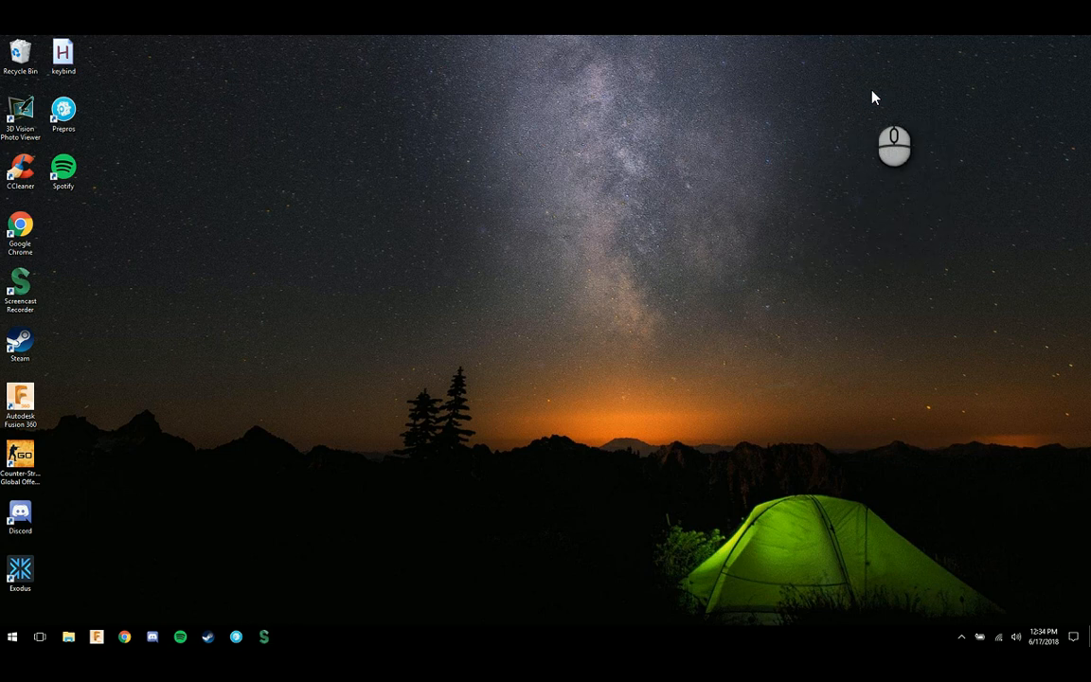
{"action": "mouse_move", "coordinate": [235, 178]}
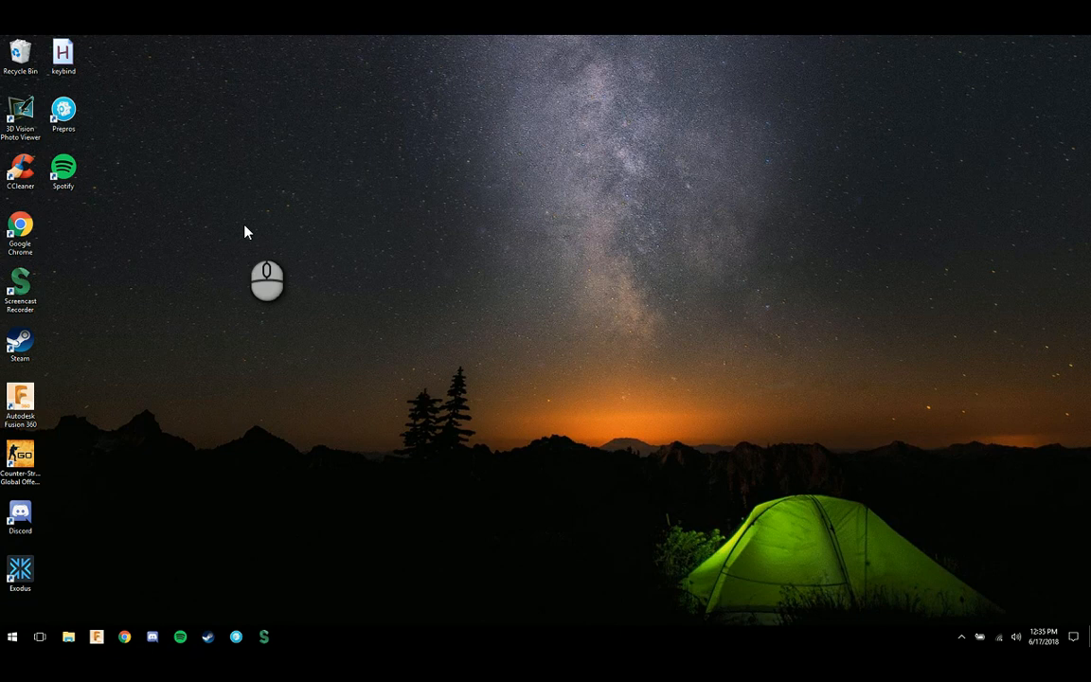
{"action": "mouse_move", "coordinate": [200, 151]}
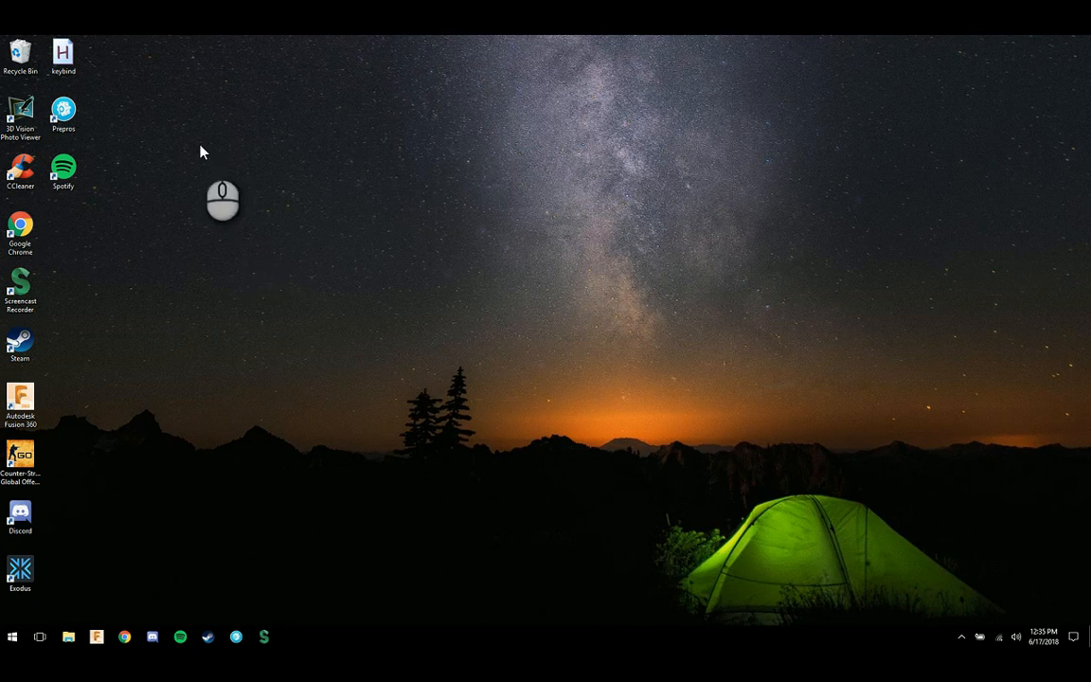
{"action": "mouse_move", "coordinate": [144, 124]}
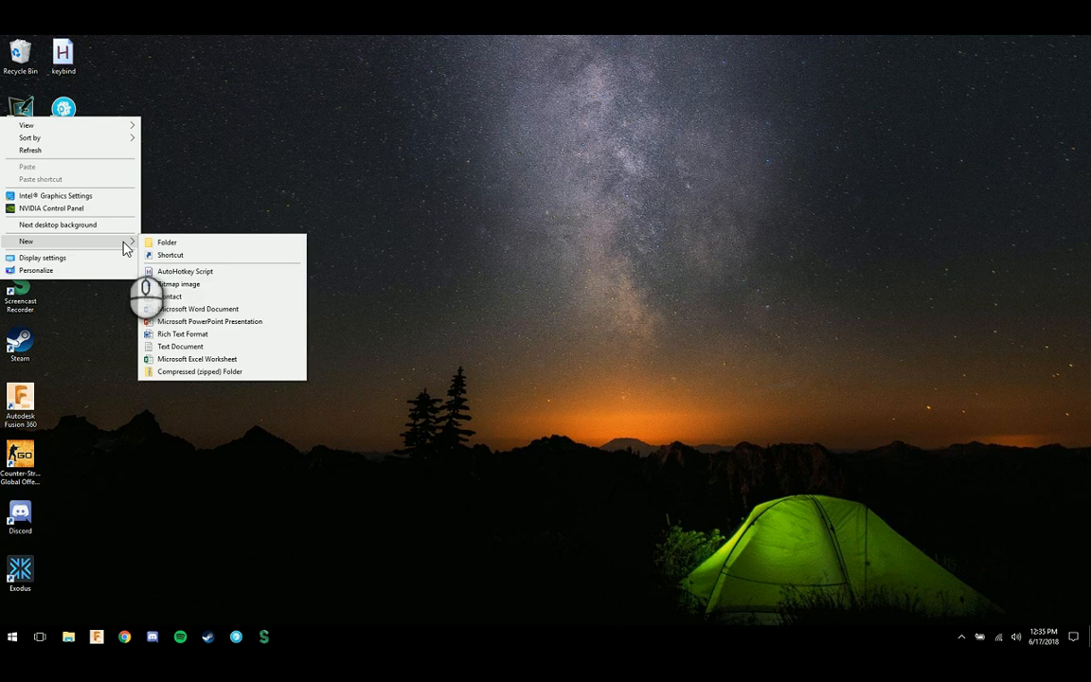
{"action": "mouse_move", "coordinate": [208, 277]}
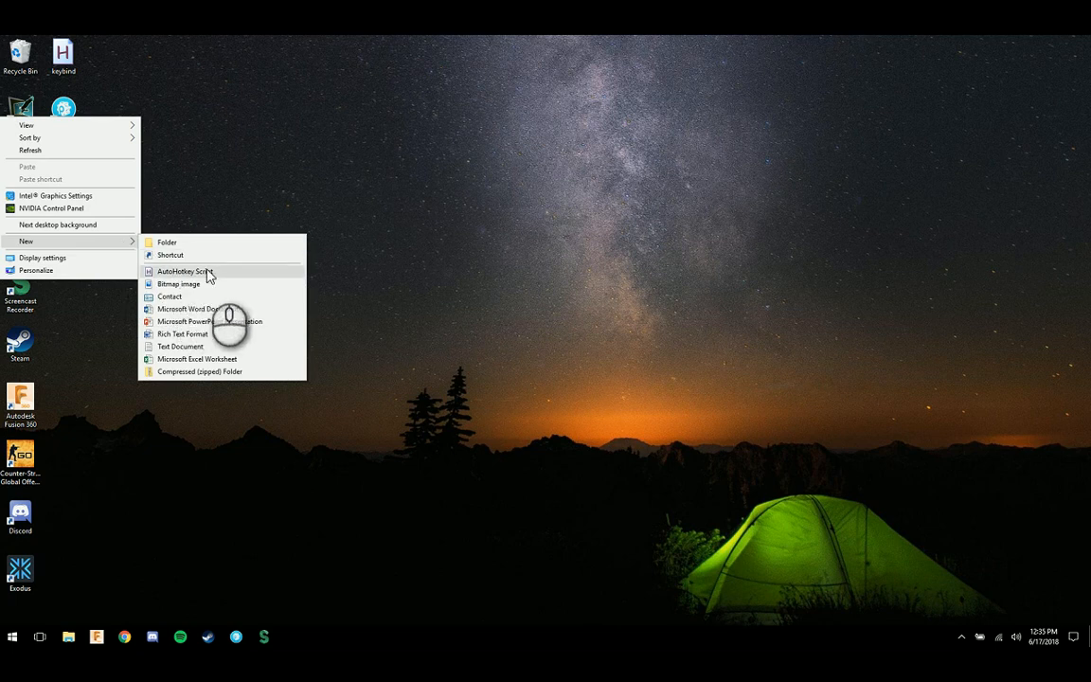
{"action": "mouse_move", "coordinate": [242, 193]}
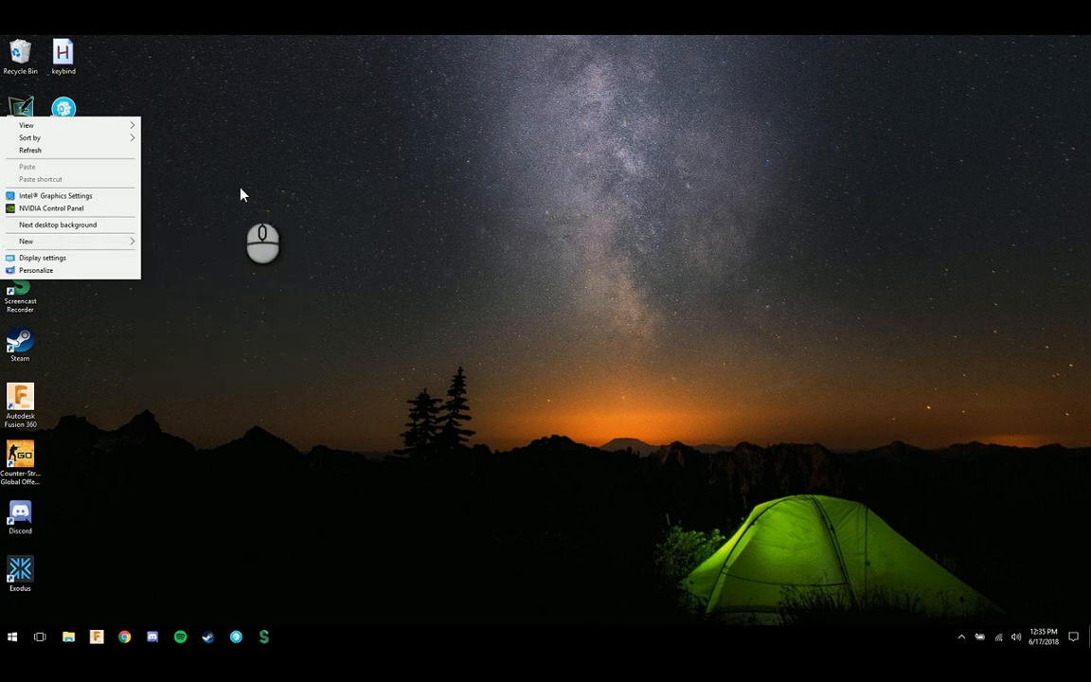
Open the desktop keybind AutoHotkey script for editing via Edit Script
{"action": "right_click", "coordinate": [63, 53]}
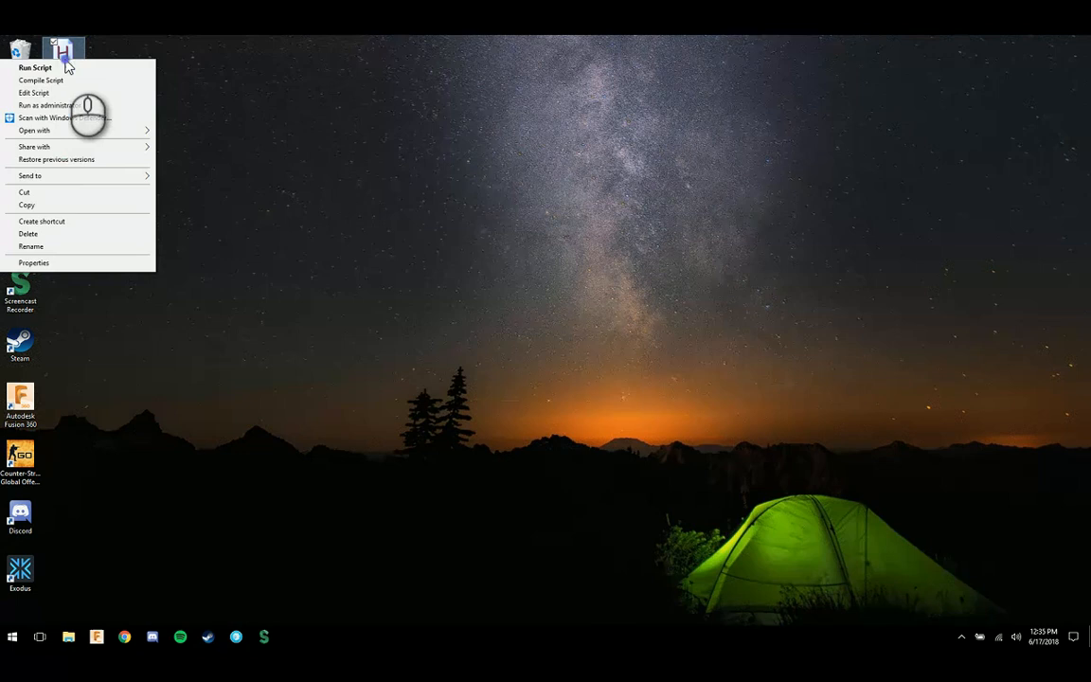
{"action": "left_click", "coordinate": [34, 93]}
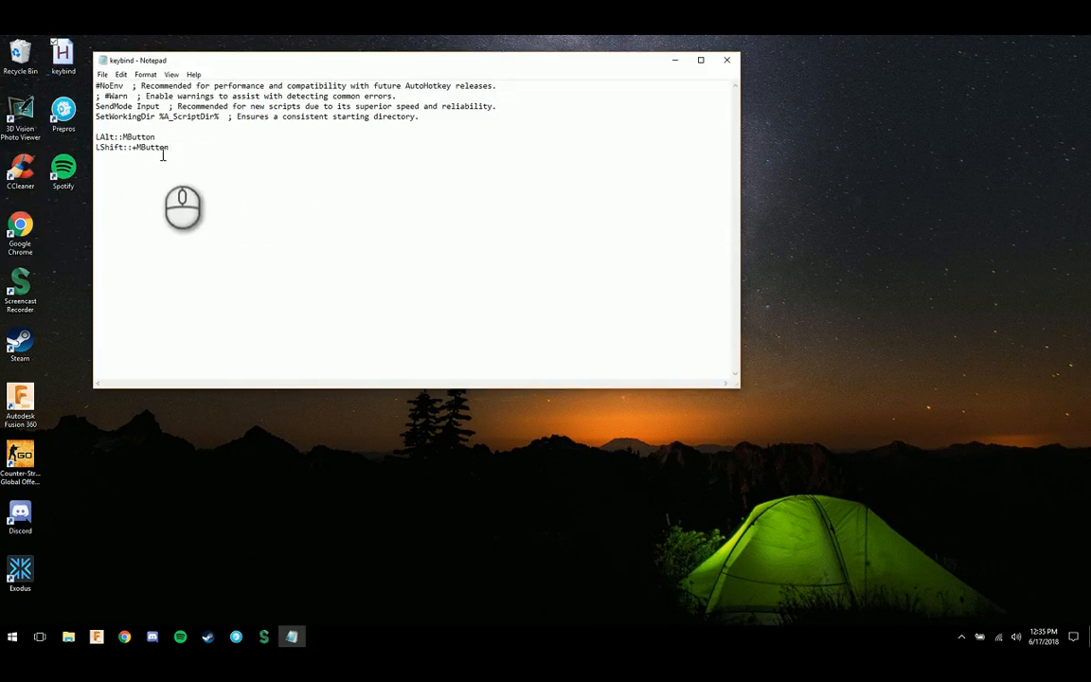
{"action": "mouse_move", "coordinate": [125, 189]}
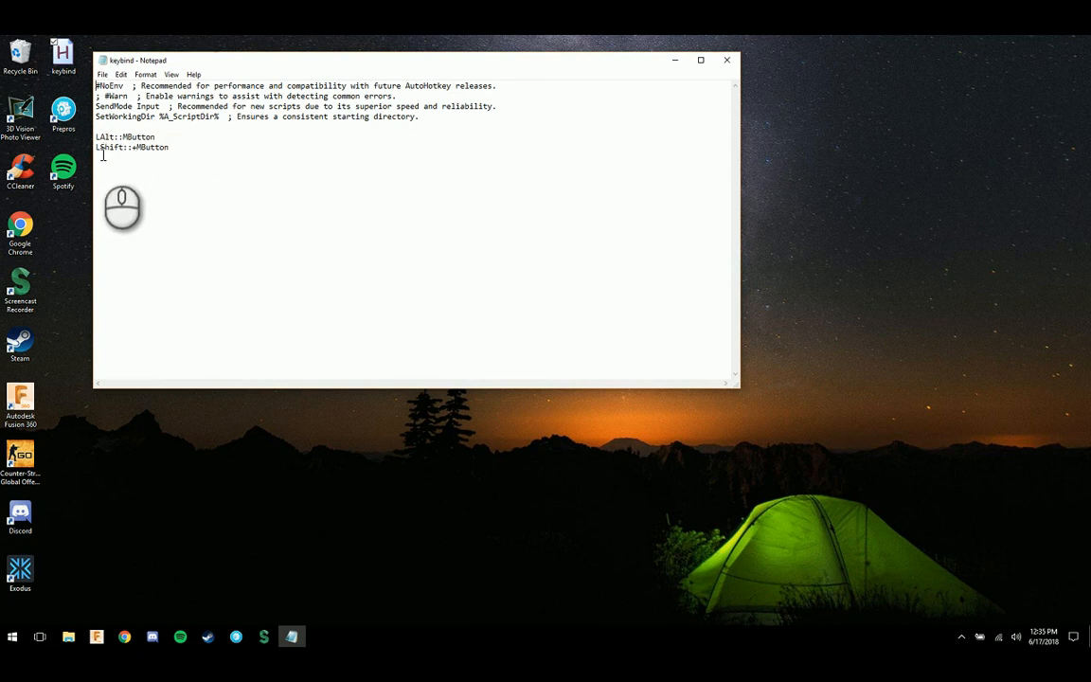
{"action": "mouse_move", "coordinate": [156, 200]}
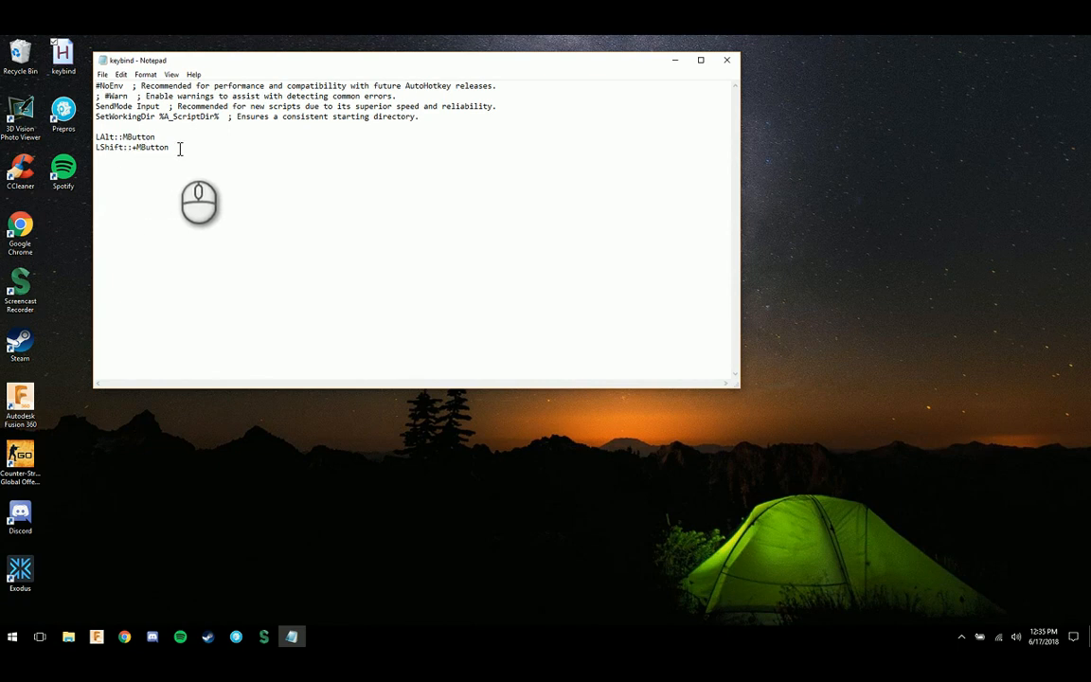
{"action": "mouse_move", "coordinate": [728, 59]}
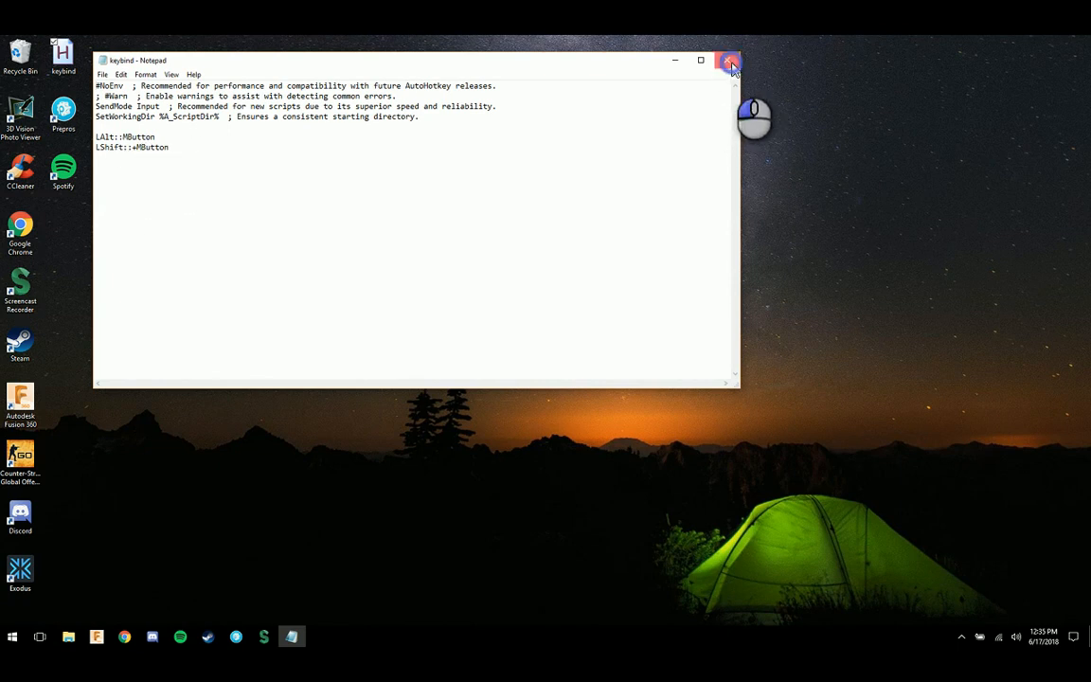
Close Notepad and orbit the tweezers model to view it from new angles
{"action": "left_click", "coordinate": [729, 59]}
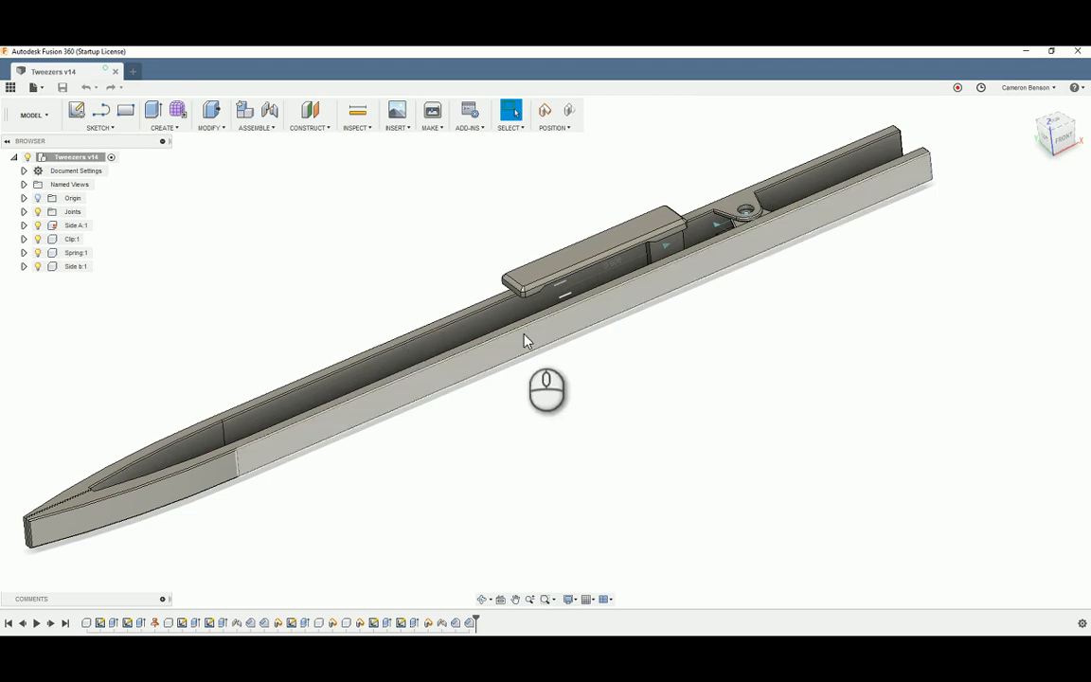
{"action": "left_click_drag", "start_coordinate": [527, 341], "coordinate": [549, 360]}
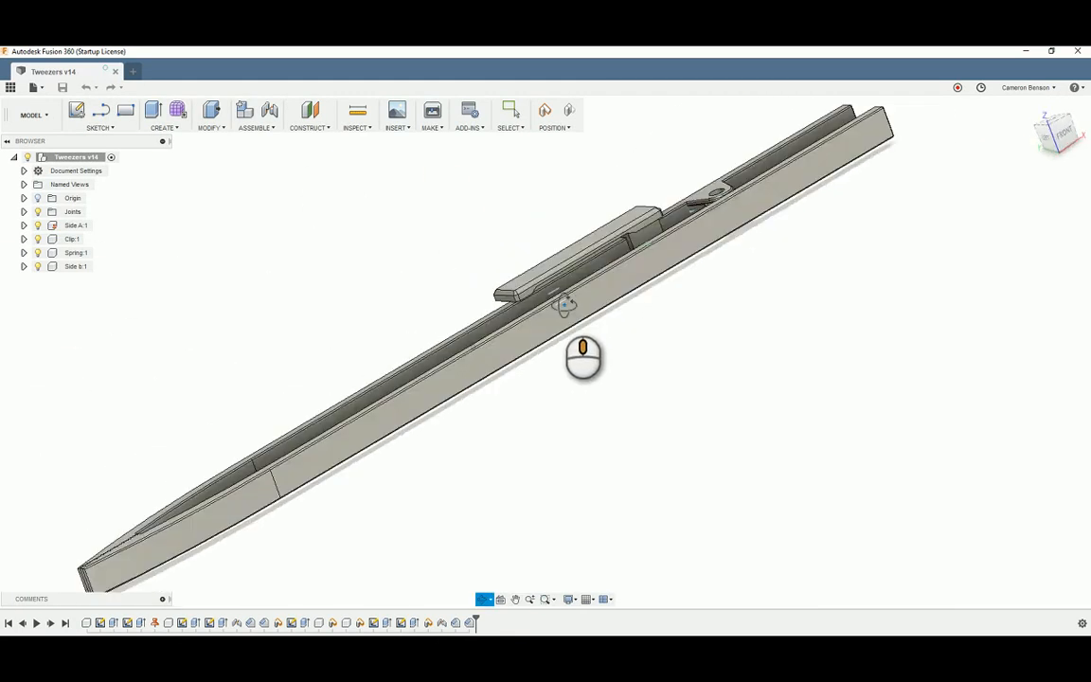
{"action": "left_click_drag", "start_coordinate": [565, 303], "coordinate": [648, 326]}
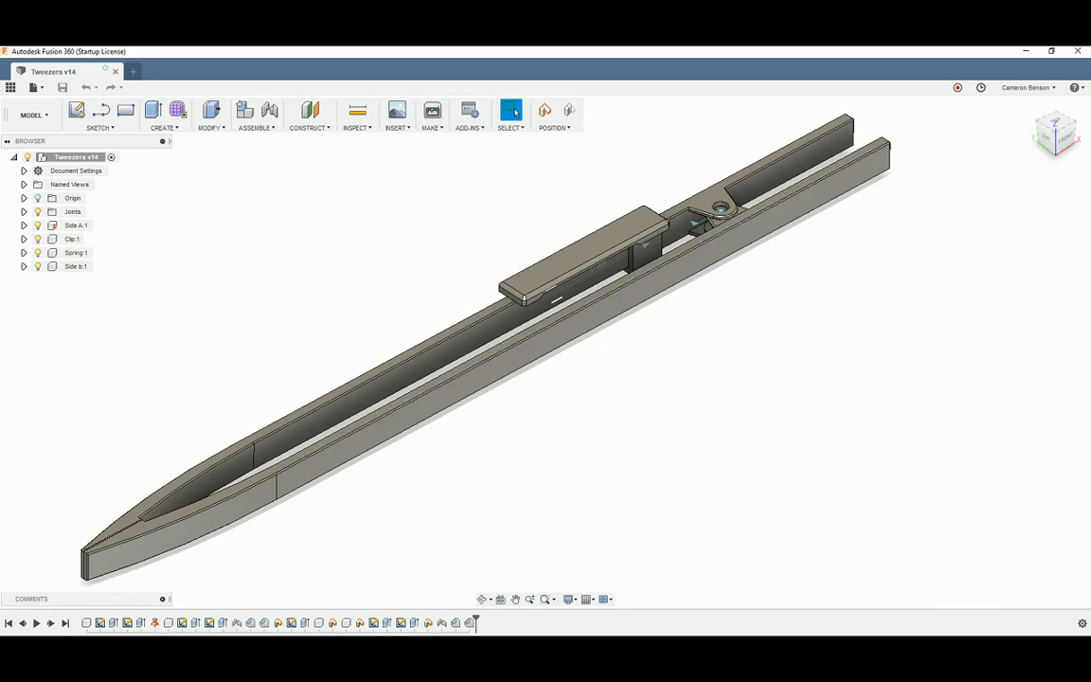
{"action": "mouse_move", "coordinate": [959, 530]}
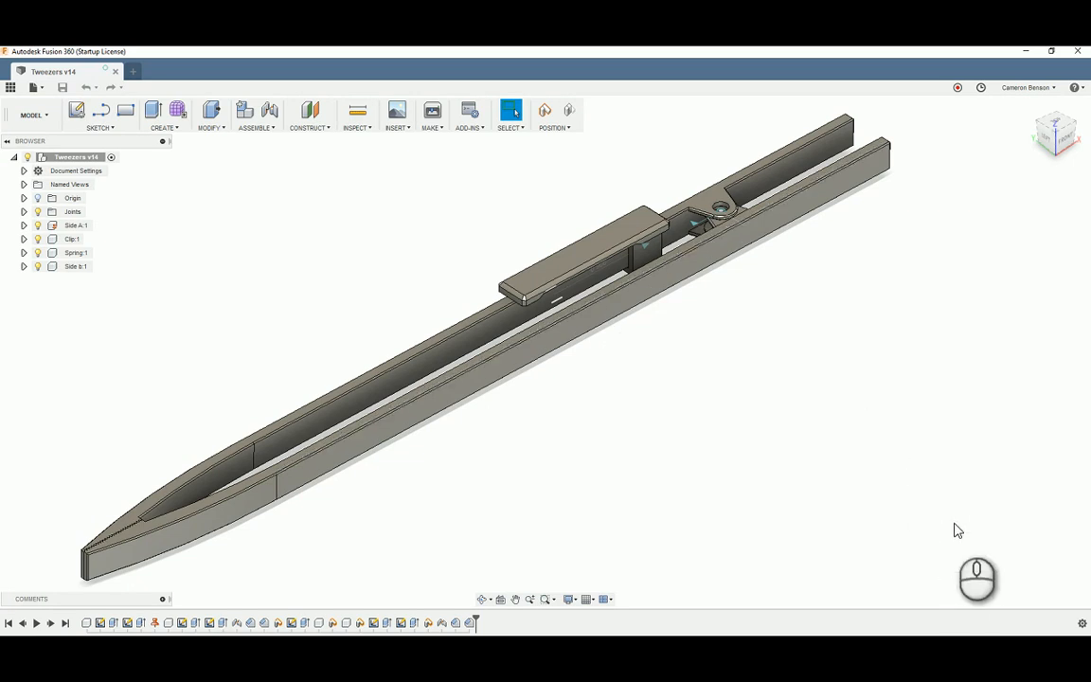
{"action": "mouse_move", "coordinate": [963, 629]}
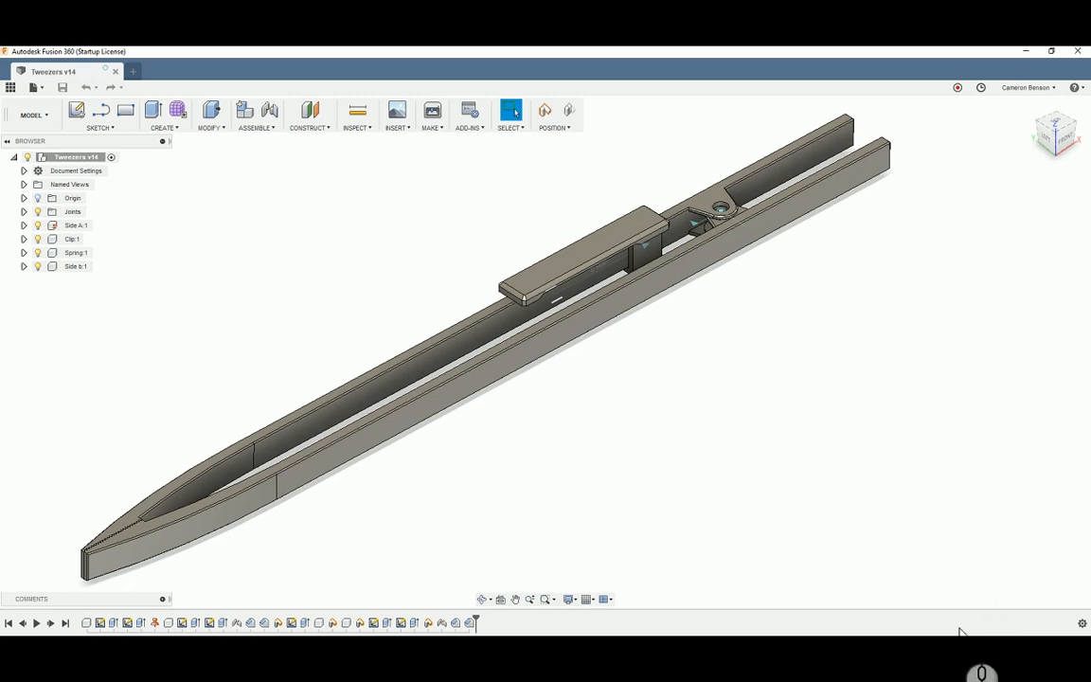
{"action": "left_click", "coordinate": [962, 625]}
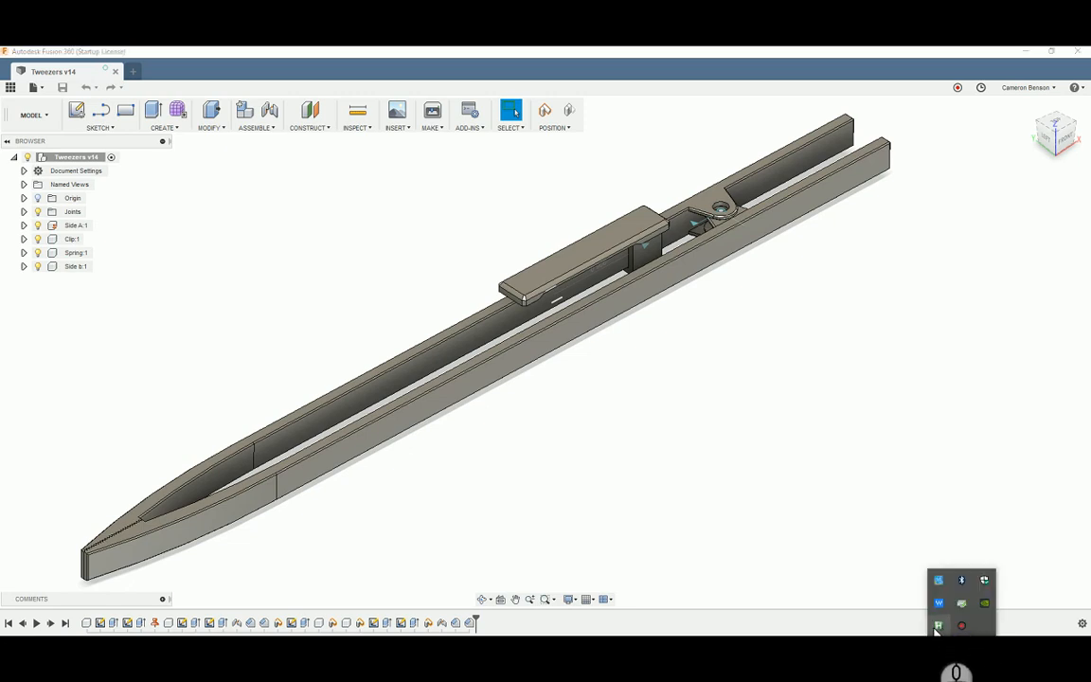
{"action": "right_click", "coordinate": [940, 626]}
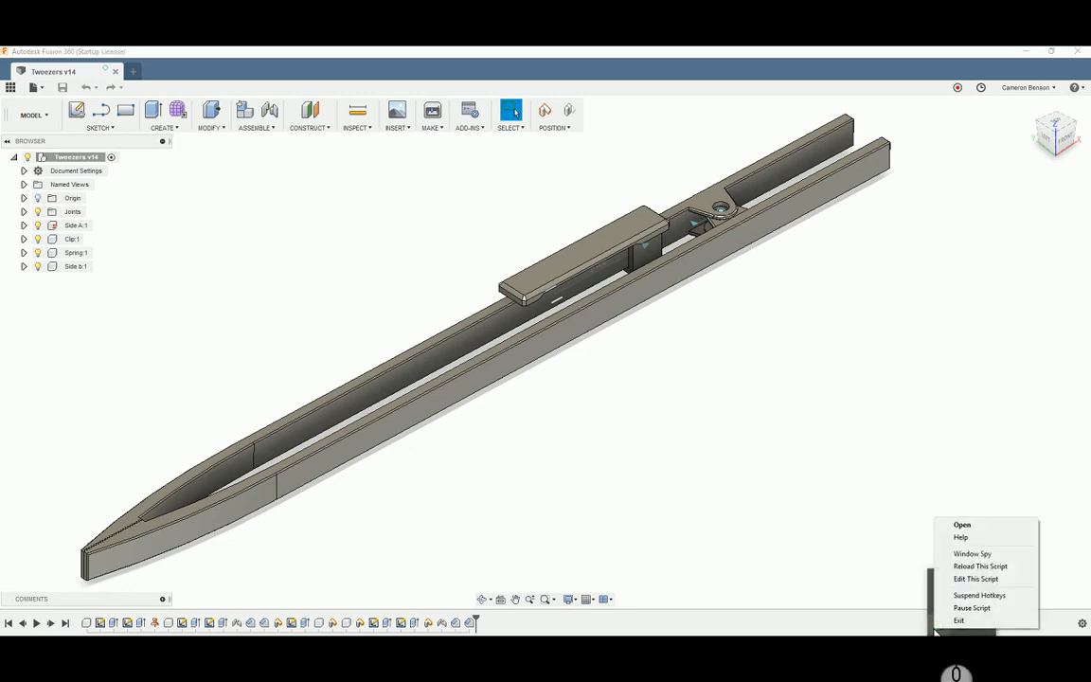
{"action": "mouse_move", "coordinate": [979, 595]}
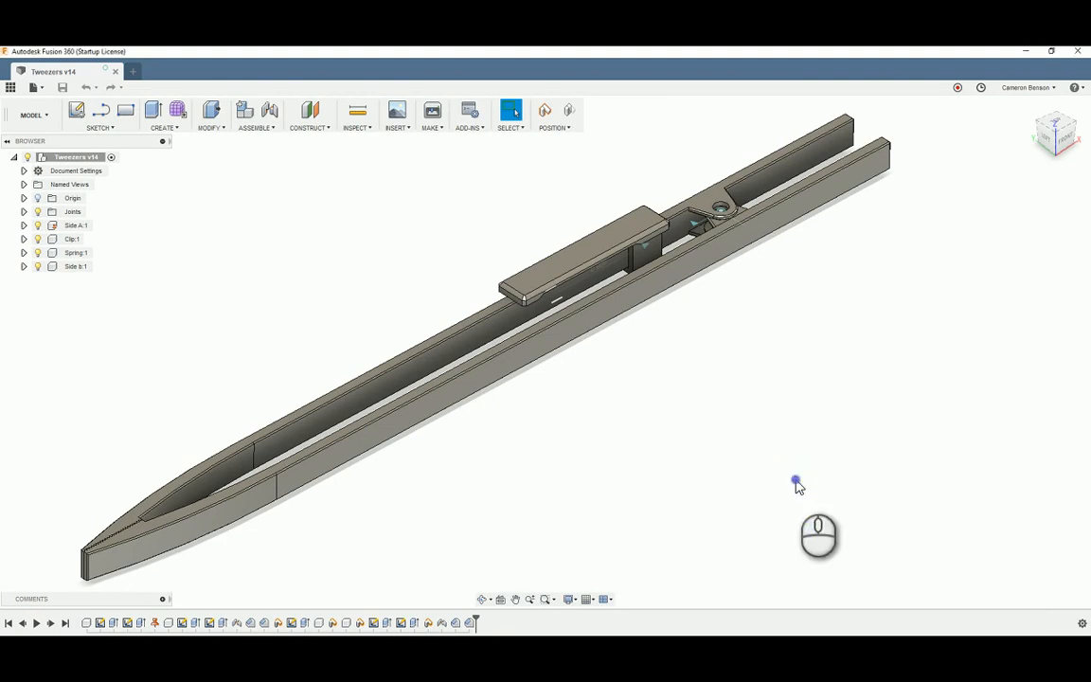
{"action": "mouse_move", "coordinate": [637, 438]}
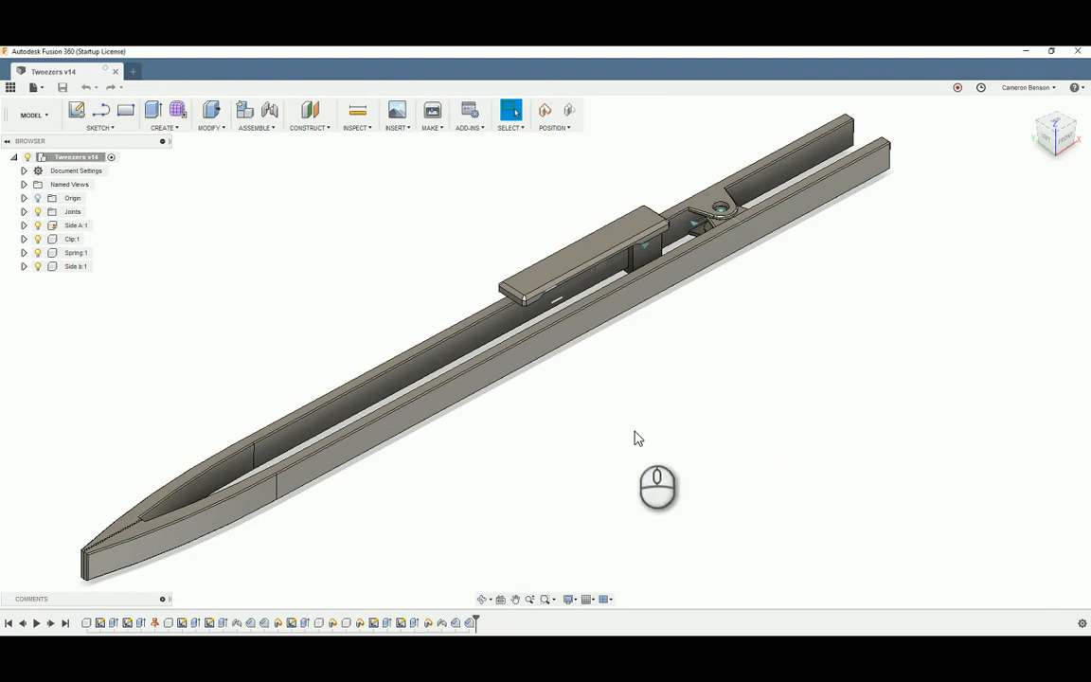